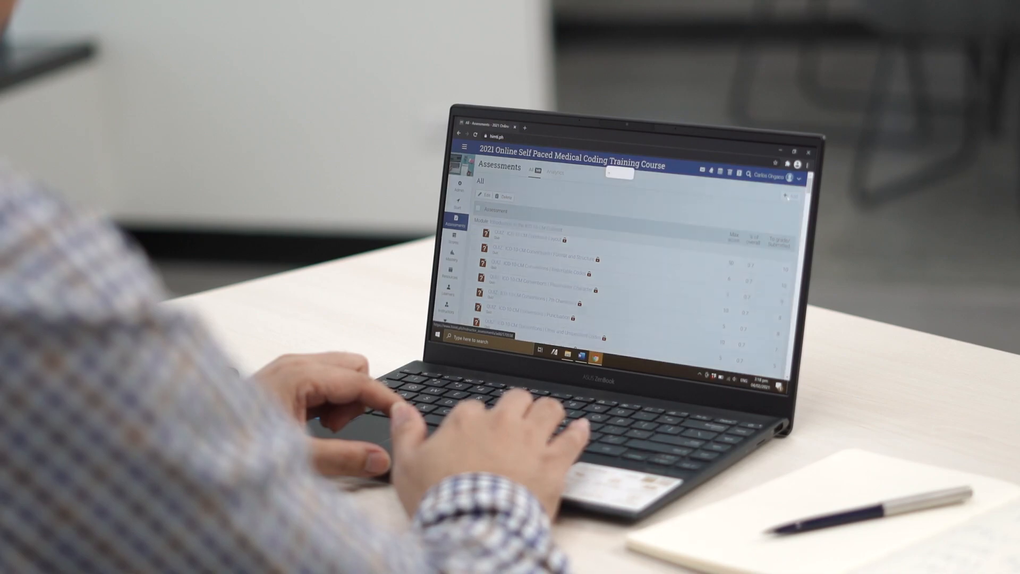
Step: Open the HIM Training Institute admin dashboard with course, learner and enrollment charts
click(619, 173)
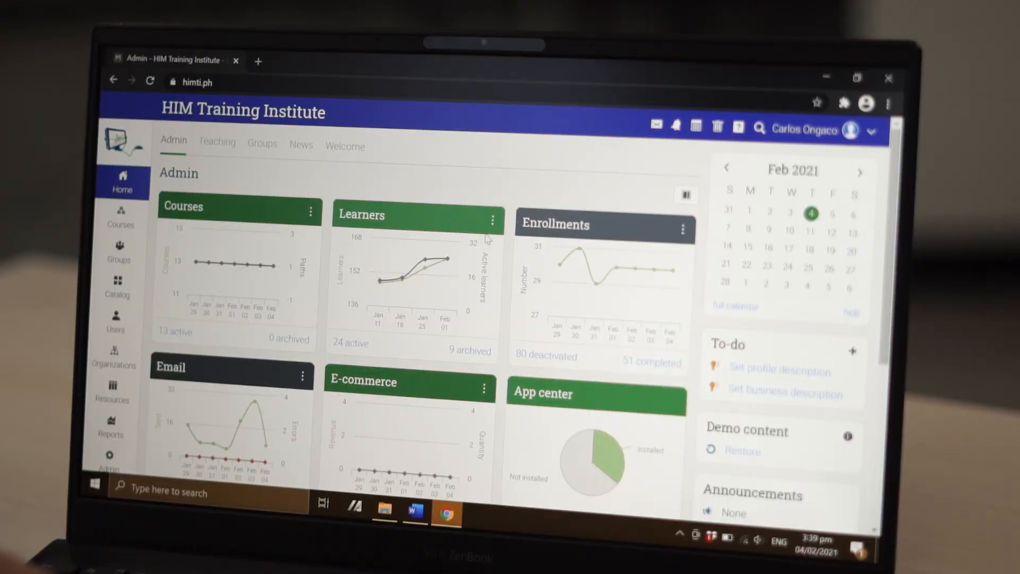
mouse_move(448, 260)
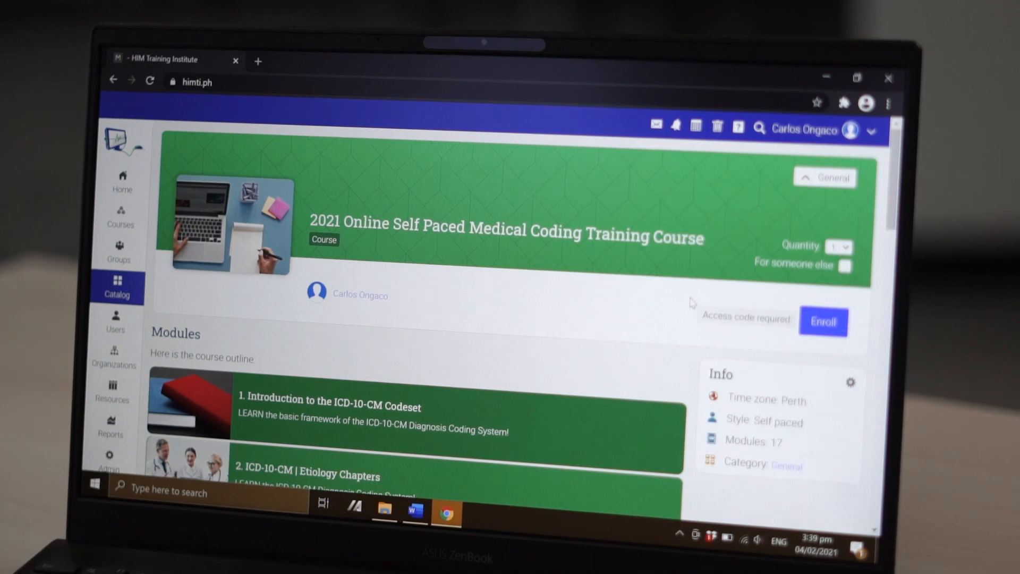
Step: Scroll the Modules outline toward the Introduction to the ICD-10-CM Codeset module
scroll(down, 3)
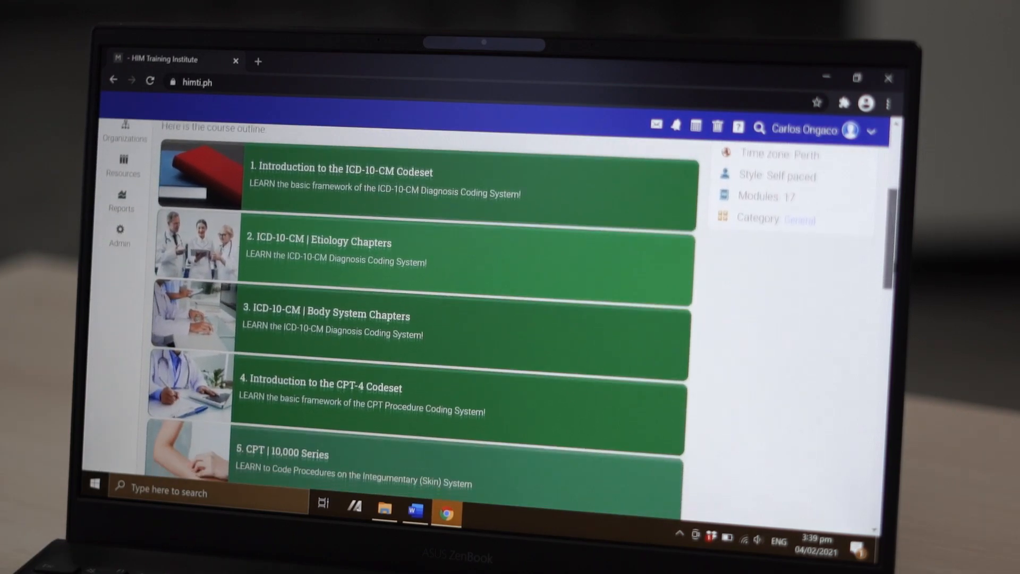
scroll(down, 3)
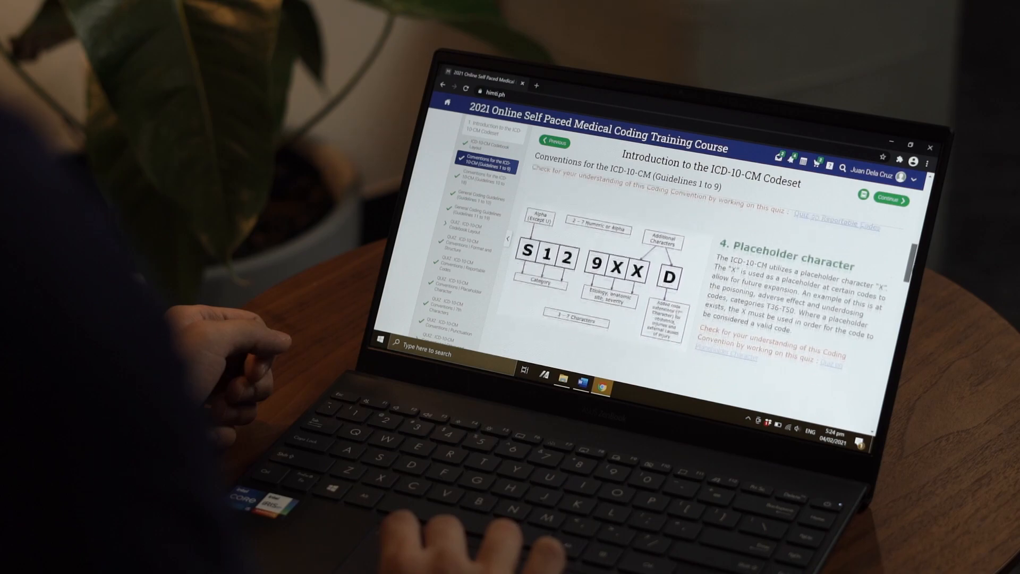
Step: Scroll down the Assessments page to reach the Add Quiz option
scroll(down, 3)
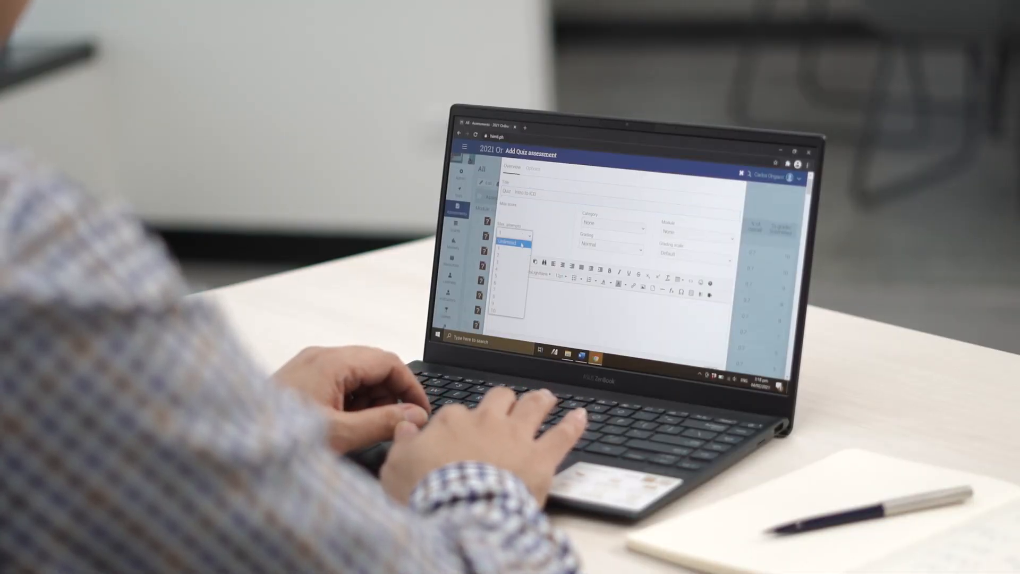
Step: Set the quiz to Unlimited max attempts and link it to a course module
click(513, 235)
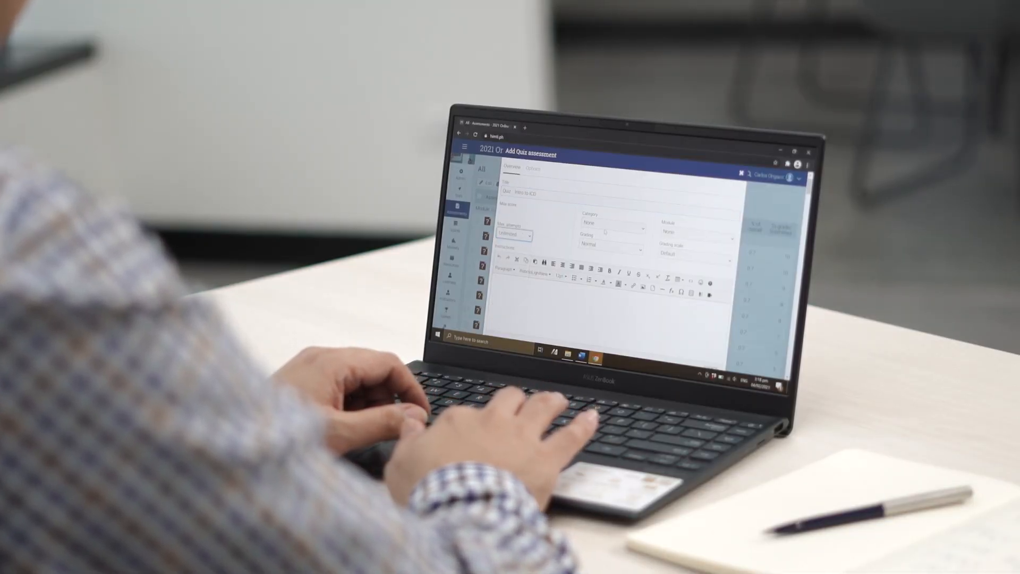
click(612, 222)
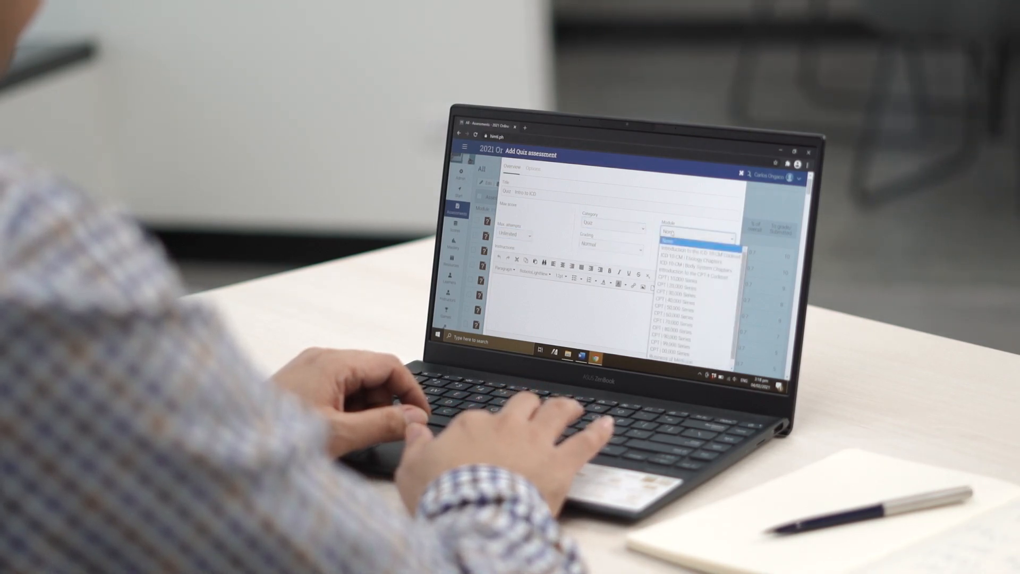
click(693, 247)
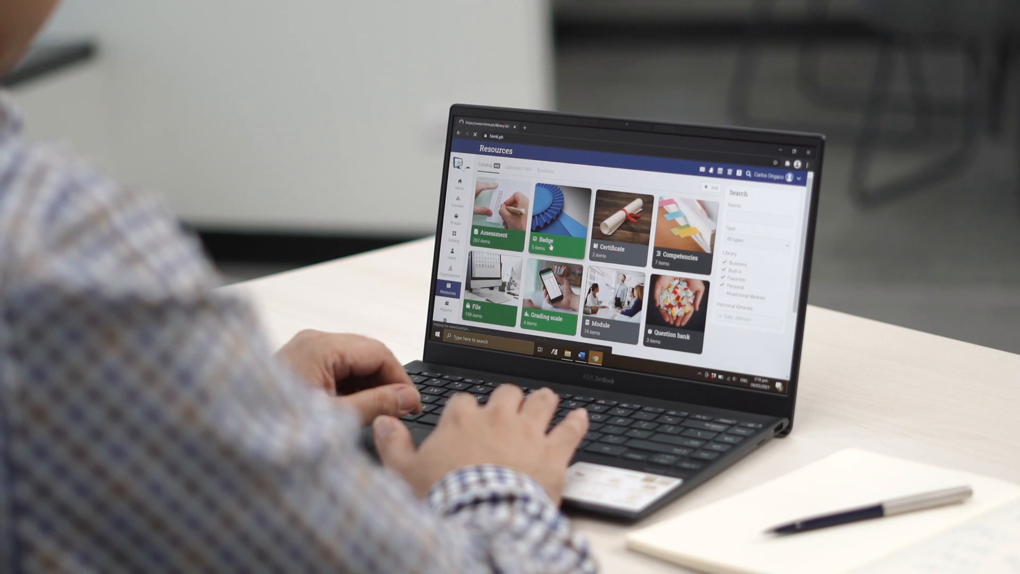
Step: Open the Badge resource list, then switch to the course's learner modules list
click(552, 236)
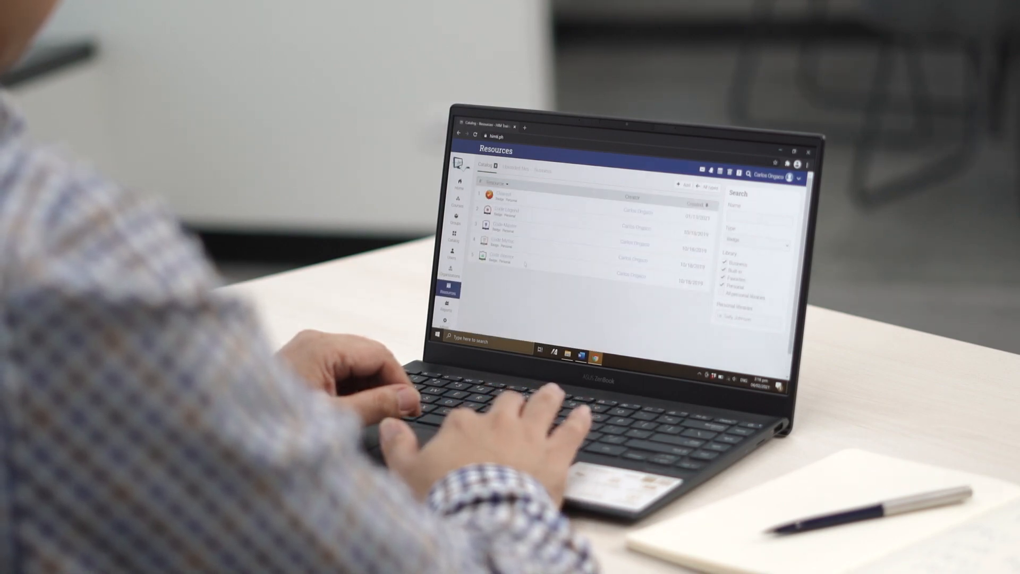
click(484, 209)
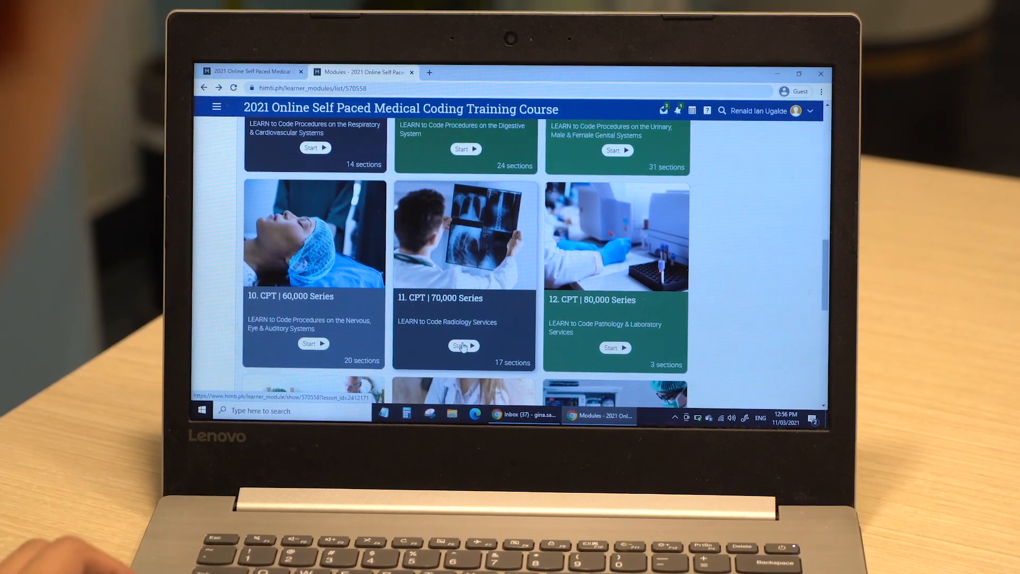
Step: Start the CPT 70,000 Series module and expand its lesson outline sidebar
click(464, 345)
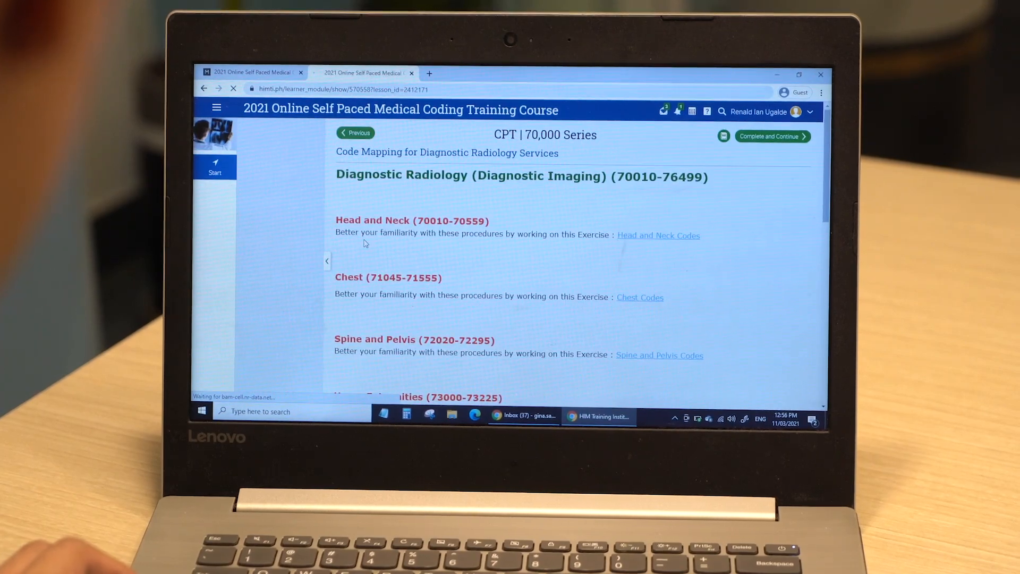
click(327, 261)
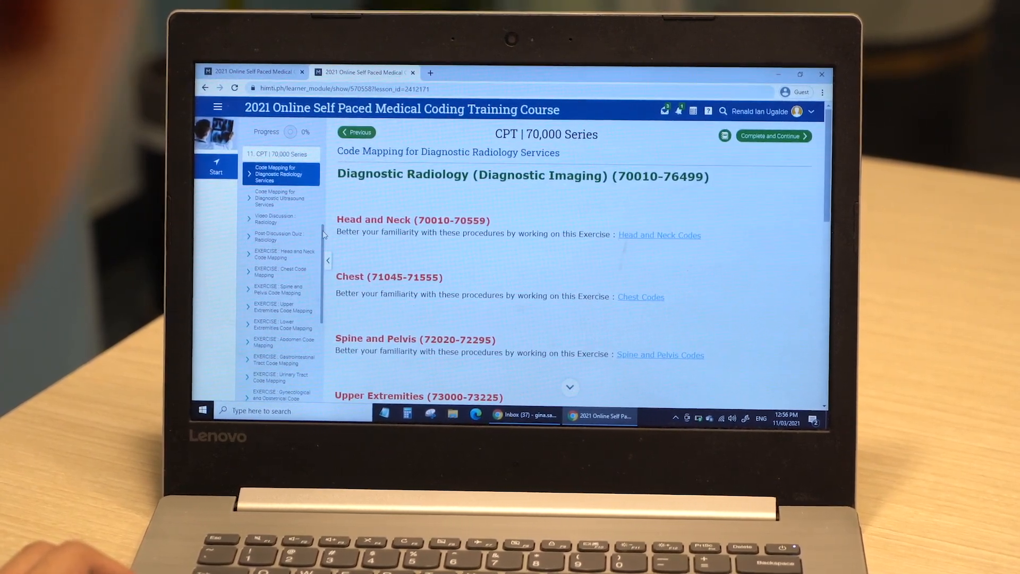